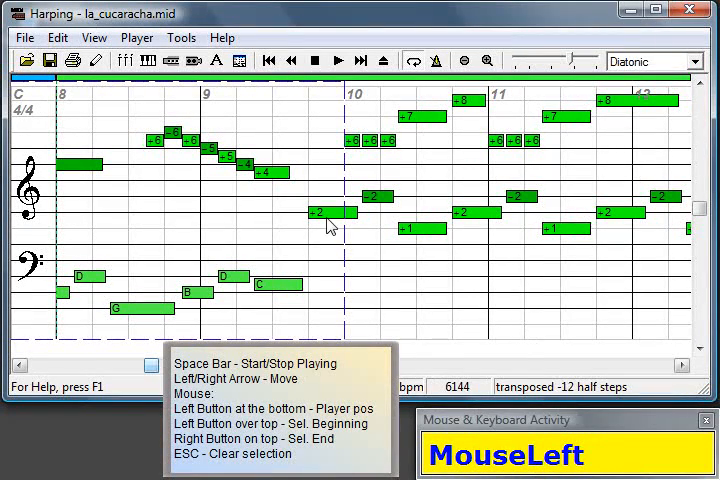
- View the note's track menu, dismiss it and clear the marked selection at the song start
right_click(332, 224)
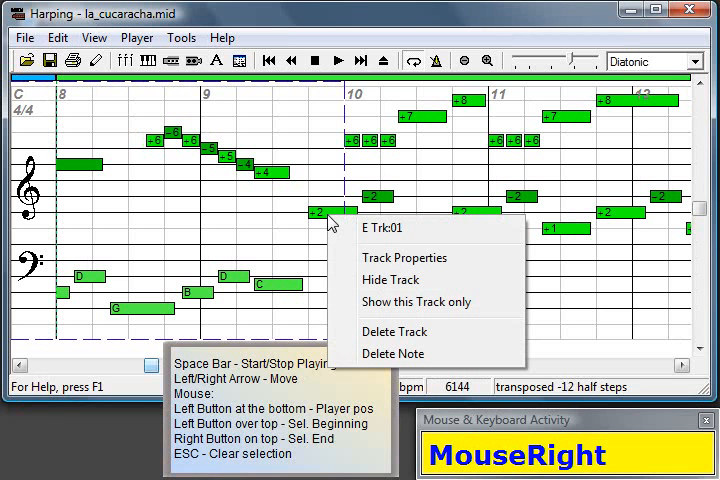
mouse_move(394, 353)
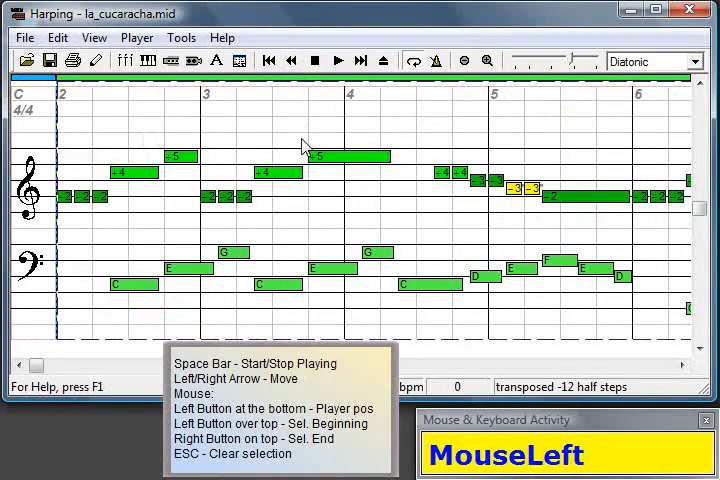
key(Escape)
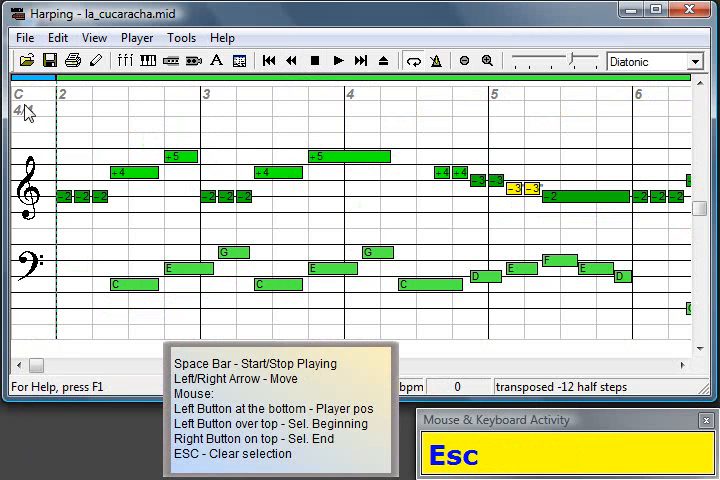
- Start playback and let la_cucaracha.mid run forward to around measure 19
click(338, 60)
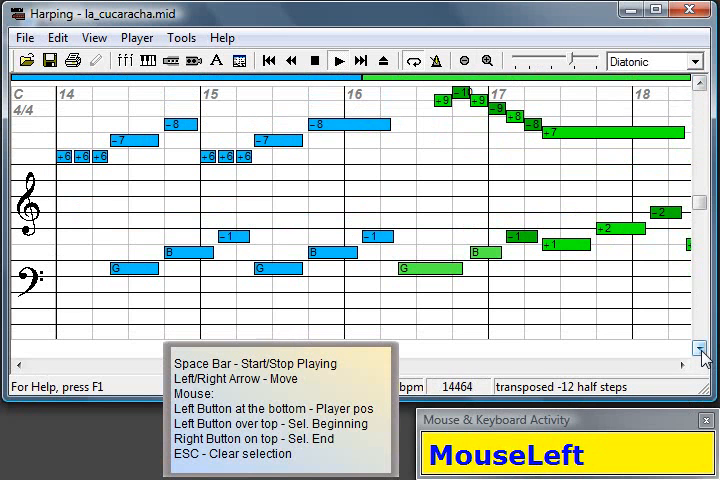
click(313, 61)
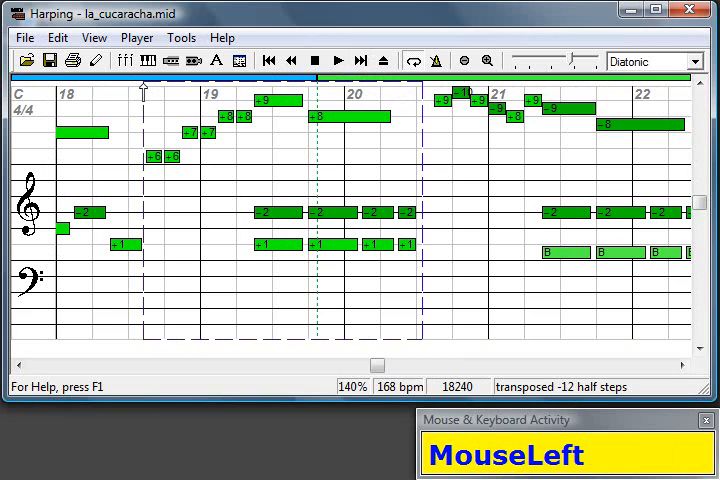
- Transpose marked bars 19–20 down an octave and resume playback from that point
key(alt)
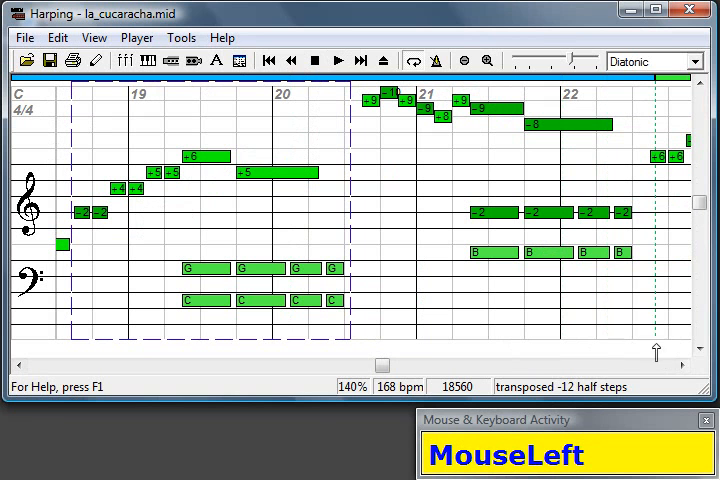
click(337, 60)
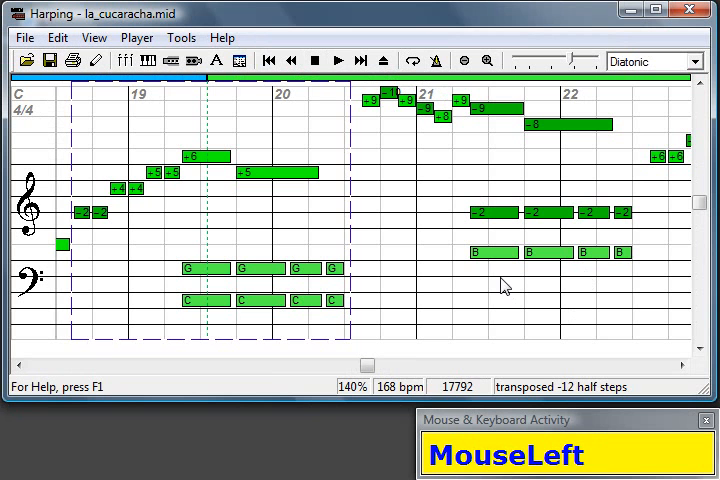
key(Escape)
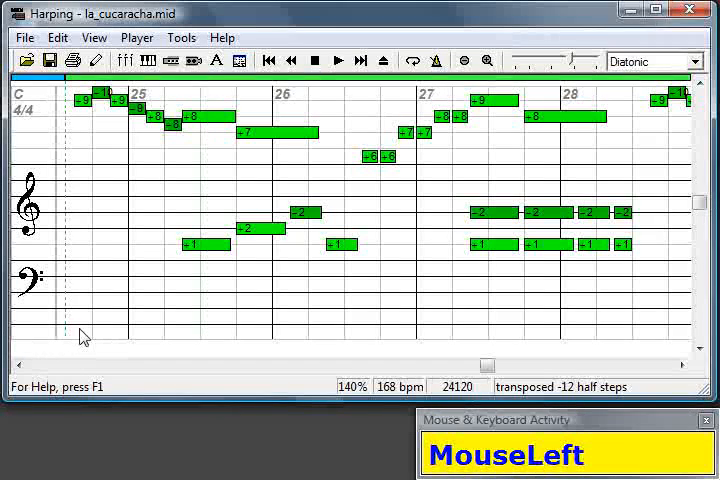
- Stop playback around measure 34 and scroll the score back
key(space)
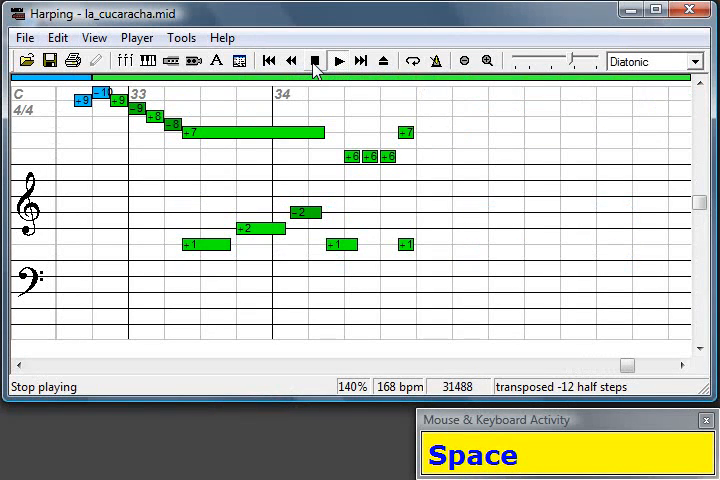
click(313, 60)
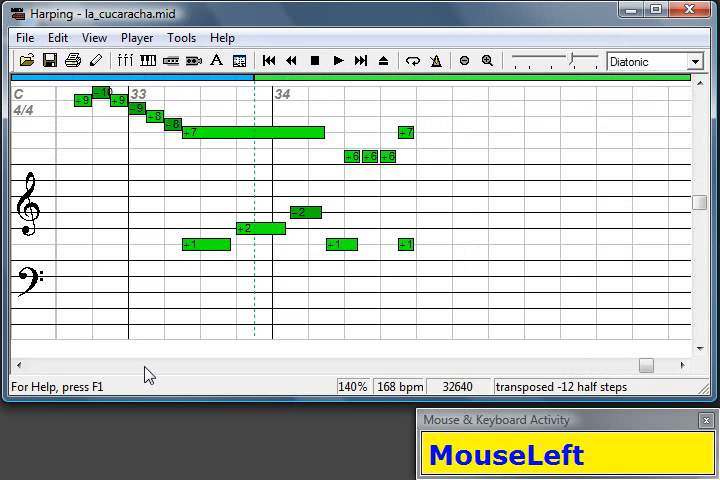
click(18, 365)
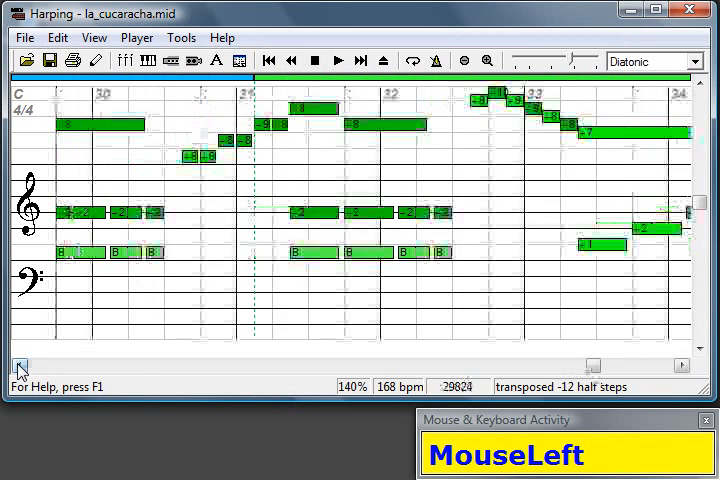
- Mark the passage from late bar 28 through 30 and transpose it down an octave with Alt+D
click(17, 365)
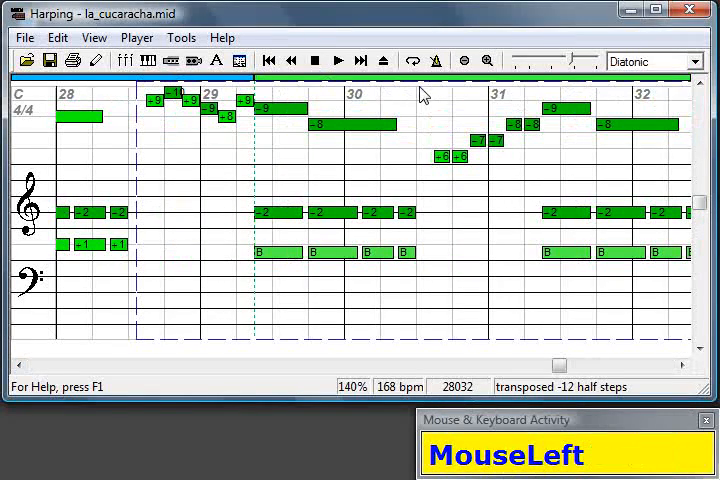
right_click(425, 95)
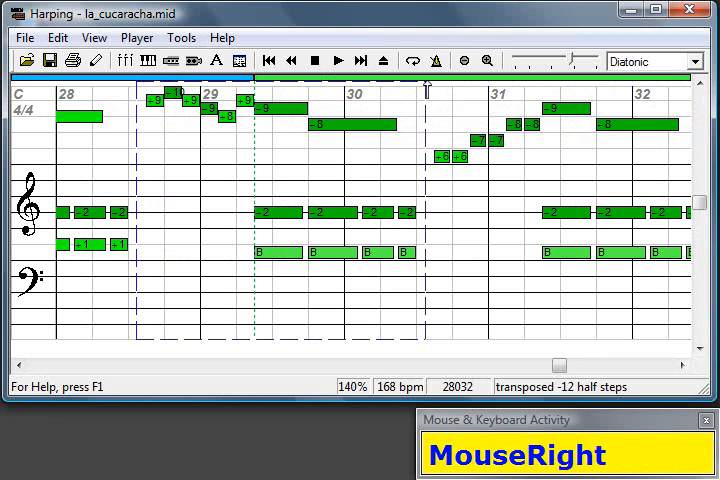
key(alt+d)
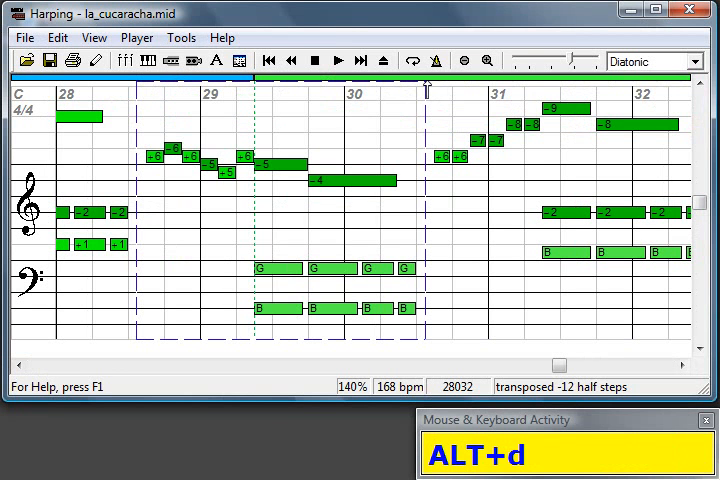
key(Escape)
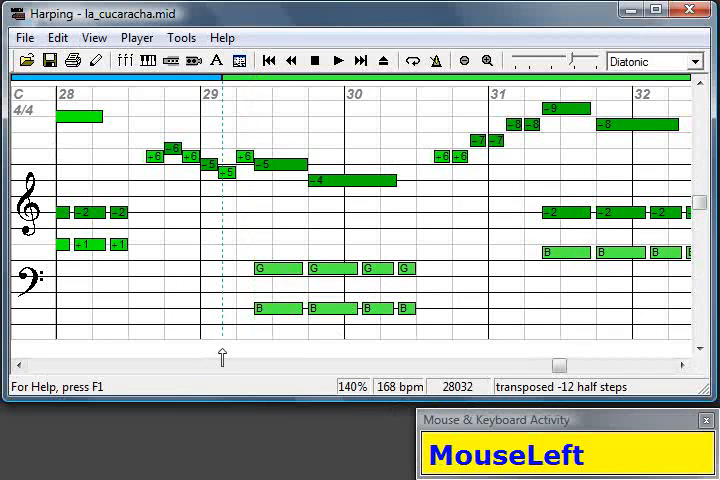
key(space)
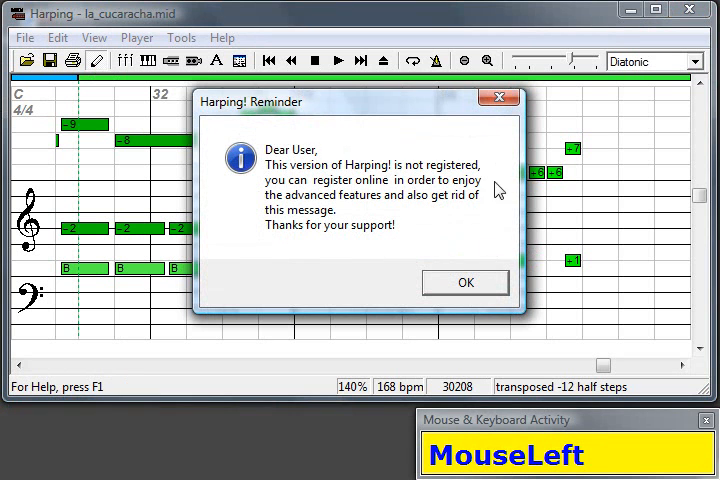
mouse_move(320, 230)
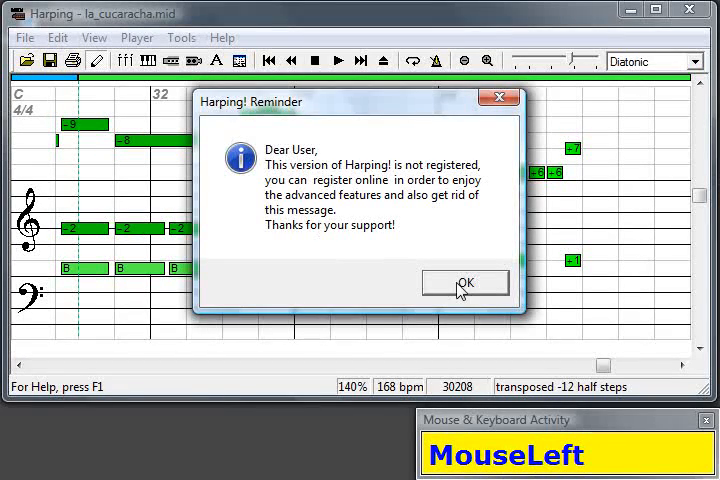
- Dismiss the reminder and delete the three +6 notes and the +7 note in bar 34
click(464, 282)
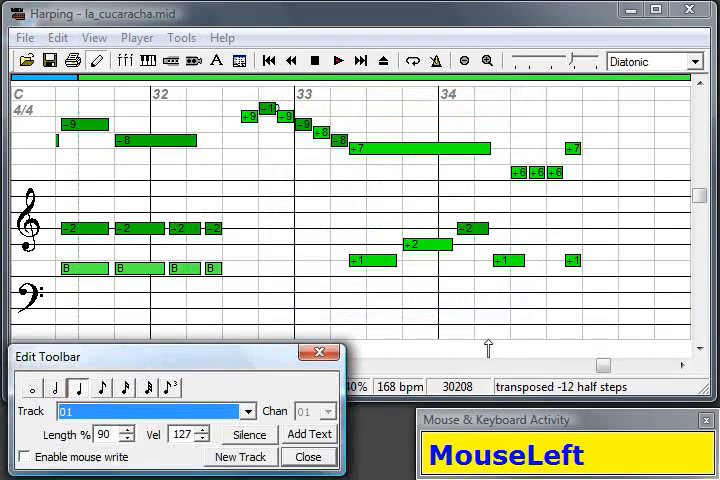
mouse_move(520, 177)
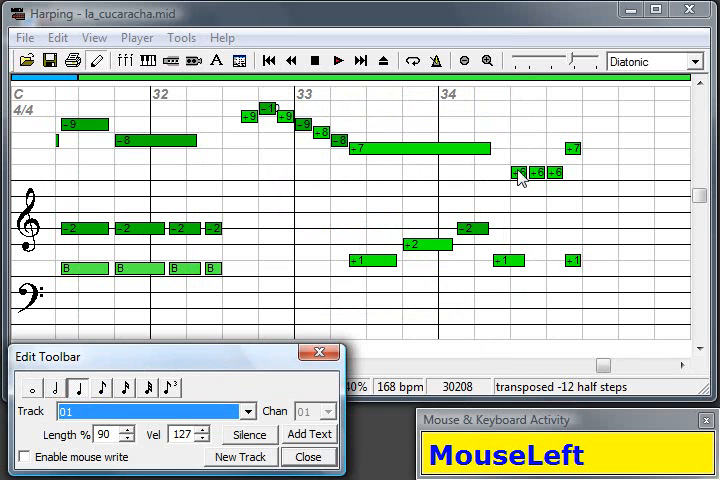
key(ctrl)
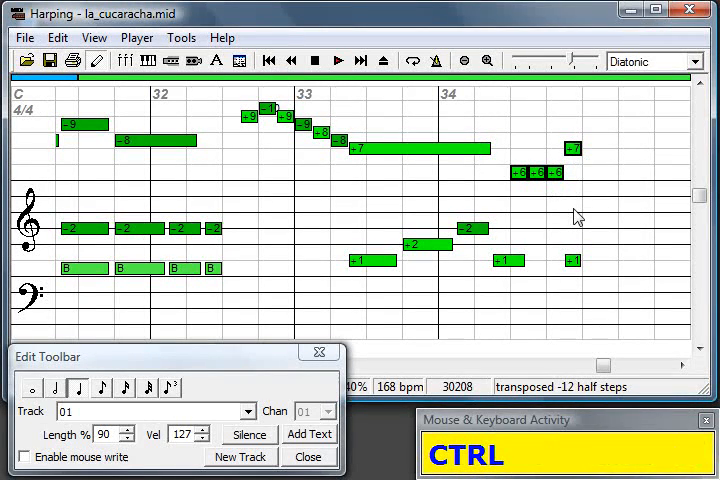
key(Delete)
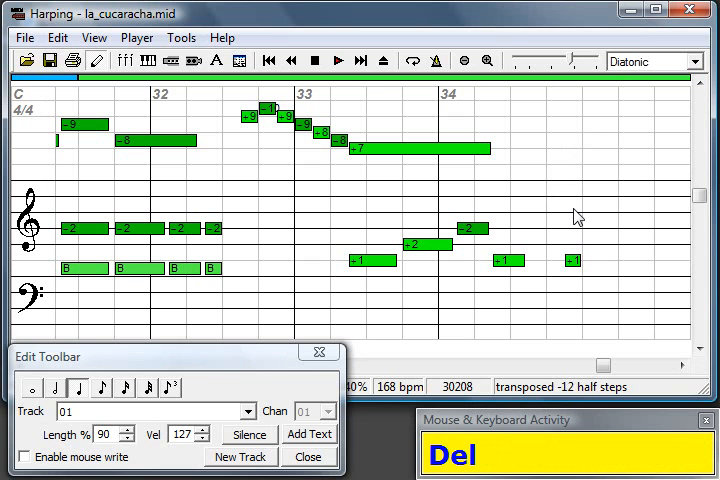
mouse_move(478, 200)
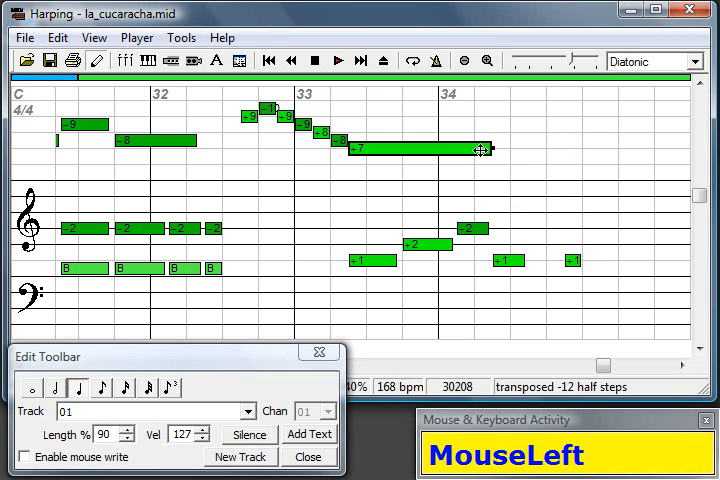
- Stretch the long +7 note through bar 34 and close the Edit Toolbar
drag(480, 150, 580, 150)
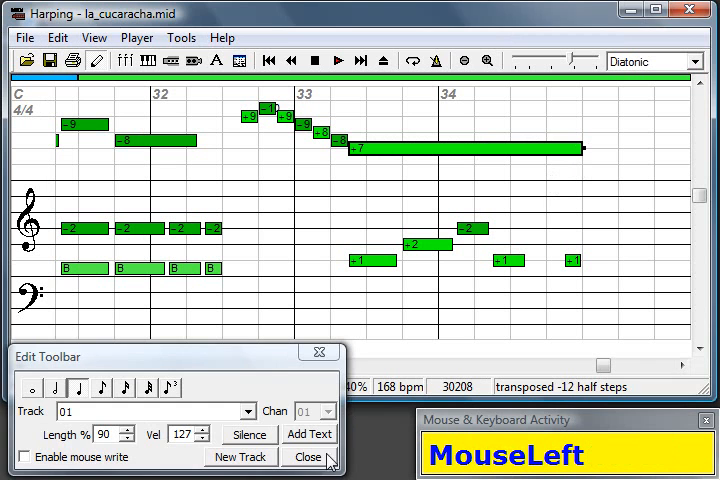
click(310, 457)
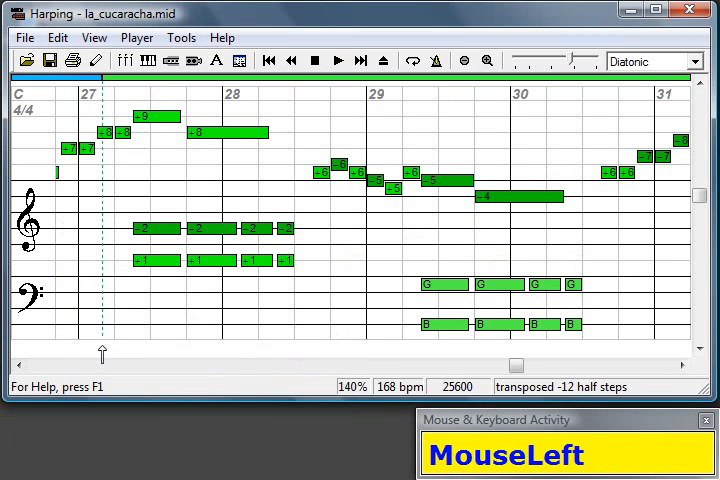
- Play the edited passage from bar 27 through 34, stop, and rewind to the song start
key(space)
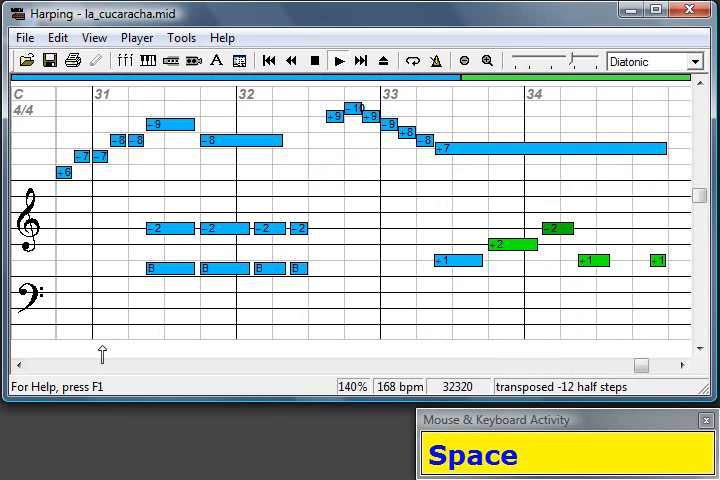
key(space)
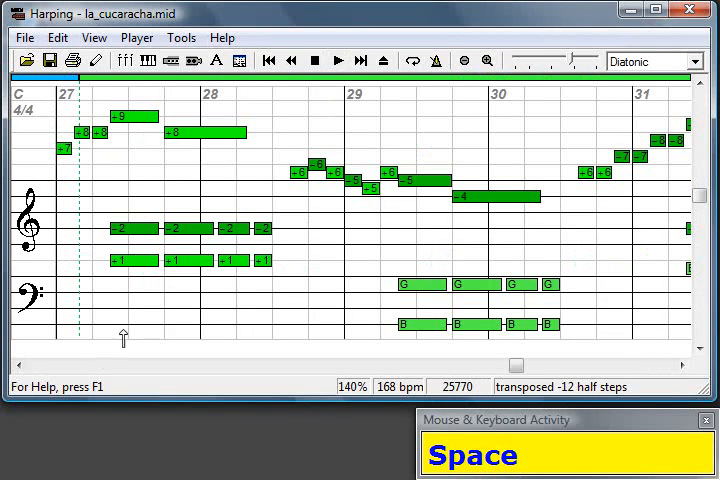
click(291, 61)
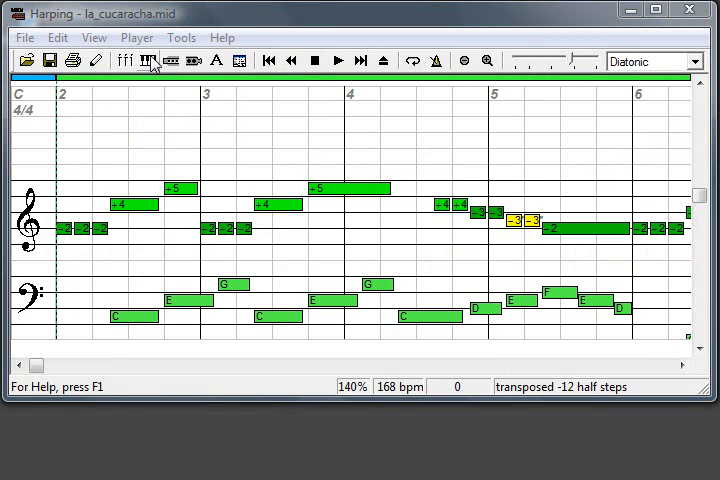
- Show the Harping! Piano window and sound the bass G note and a piano key
click(148, 61)
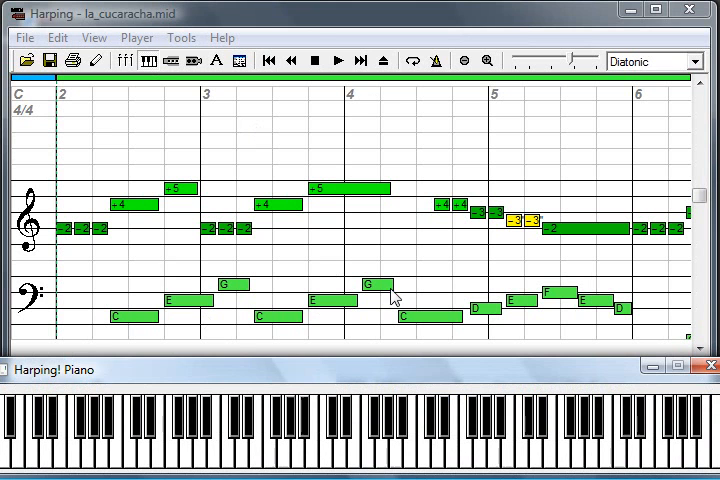
click(338, 61)
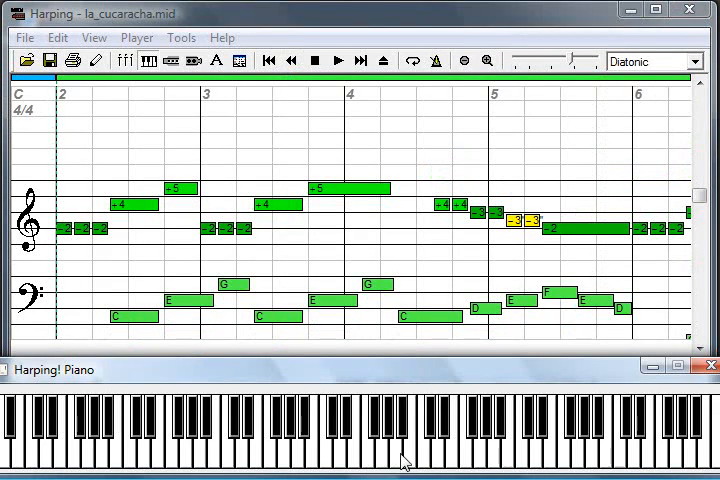
click(420, 440)
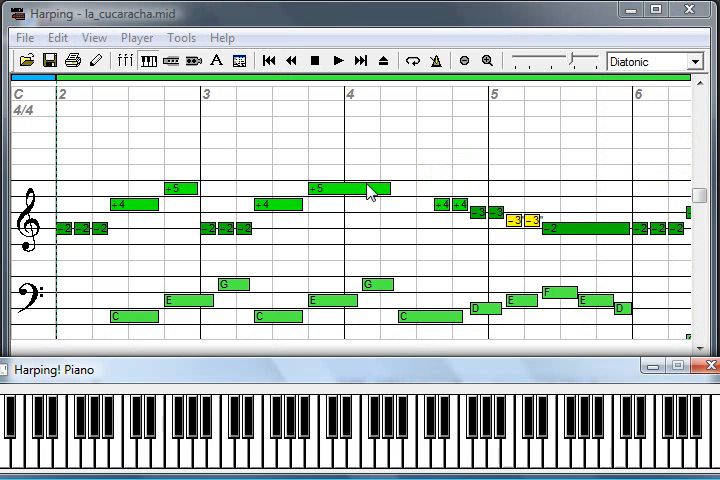
mouse_move(353, 46)
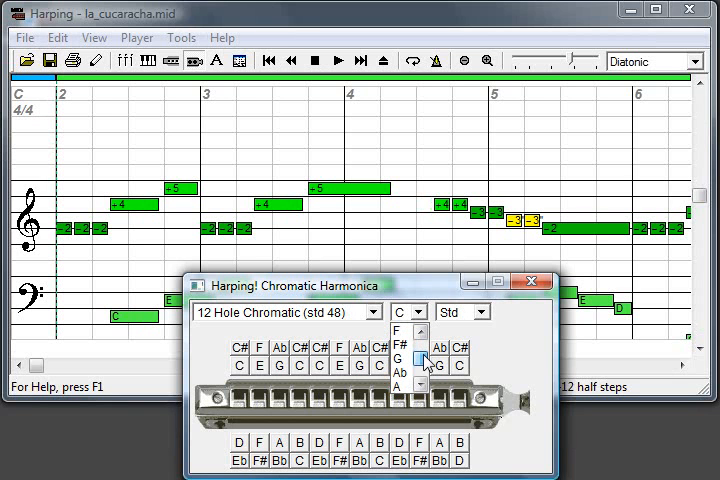
- Set the 12-hole chromatic harmonica view to the key of G
click(420, 368)
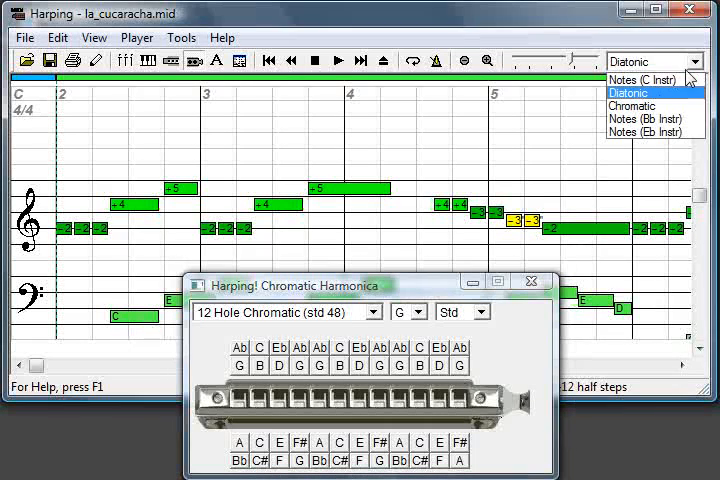
- Show the tab as Chromatic hole numbers, then close the Chromatic Harmonica window
click(632, 106)
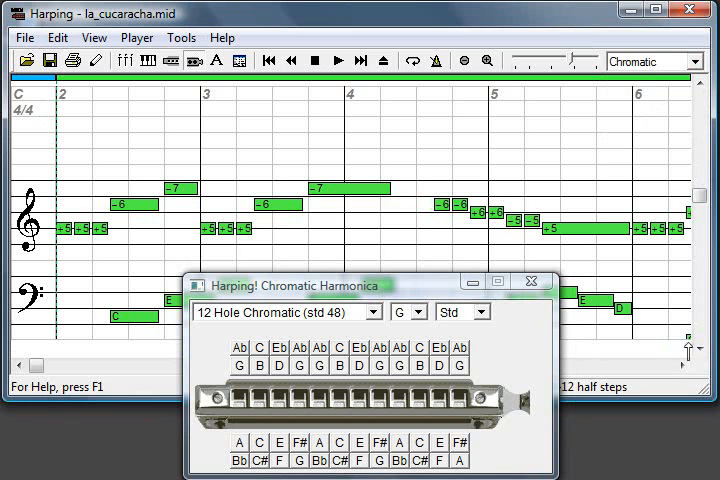
mouse_move(352, 402)
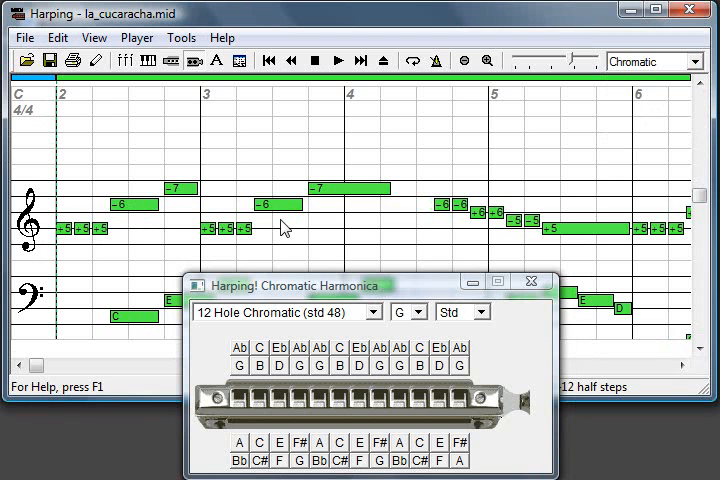
click(421, 312)
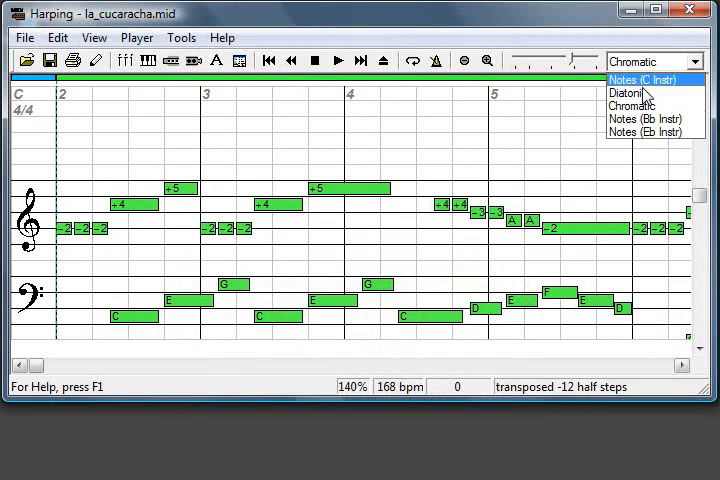
- Switch the notation back to Diatonic hole numbers and show the Diatonic Harmonica view
click(627, 92)
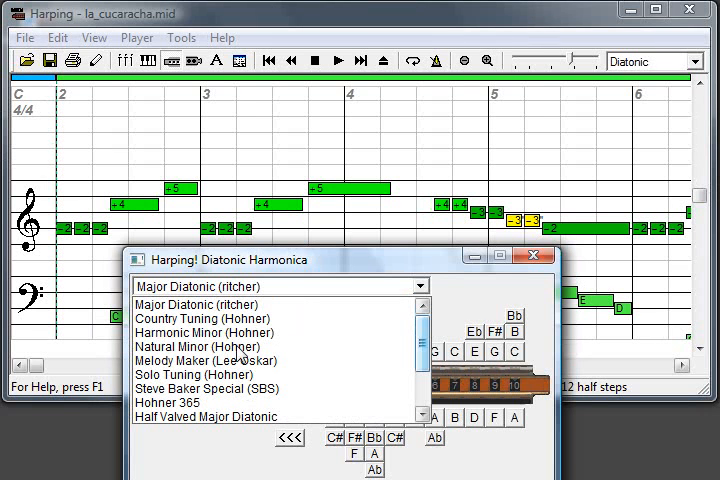
- Try Melody Maker (Lee Oskar) tuning in G, revert to Major Diatonic in C, close the view
click(202, 361)
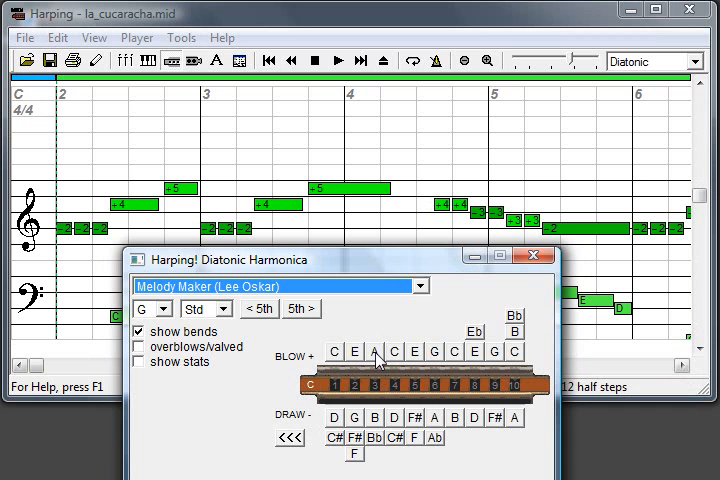
mouse_move(220, 226)
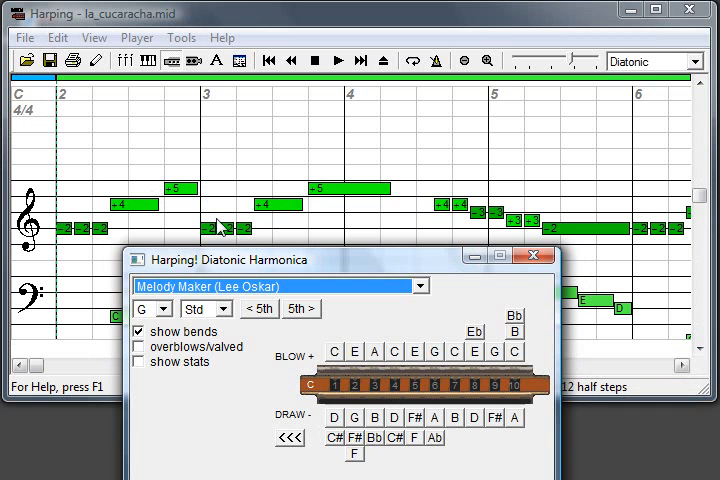
mouse_move(510, 225)
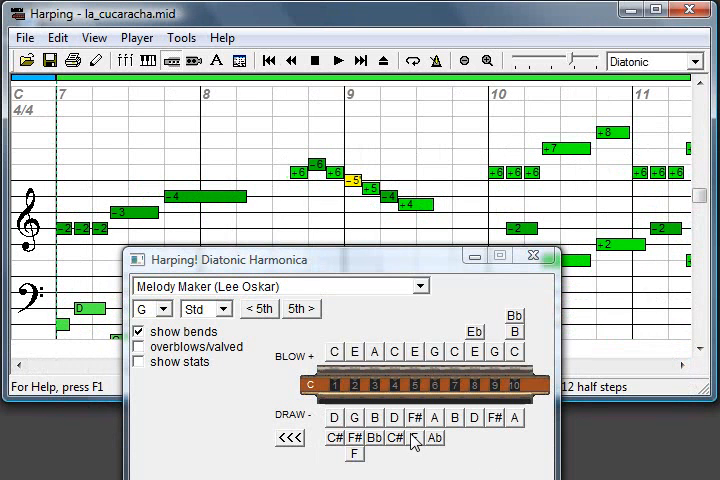
mouse_move(418, 419)
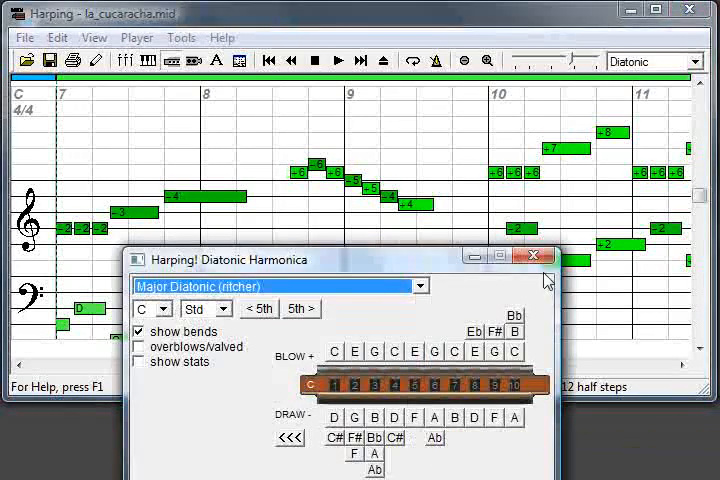
click(537, 256)
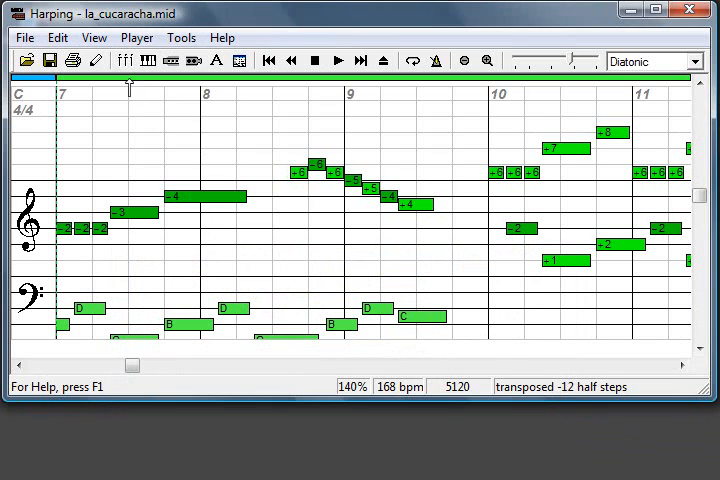
- Bring up the Open dialog browsing the MIDI folder for another song file
click(124, 60)
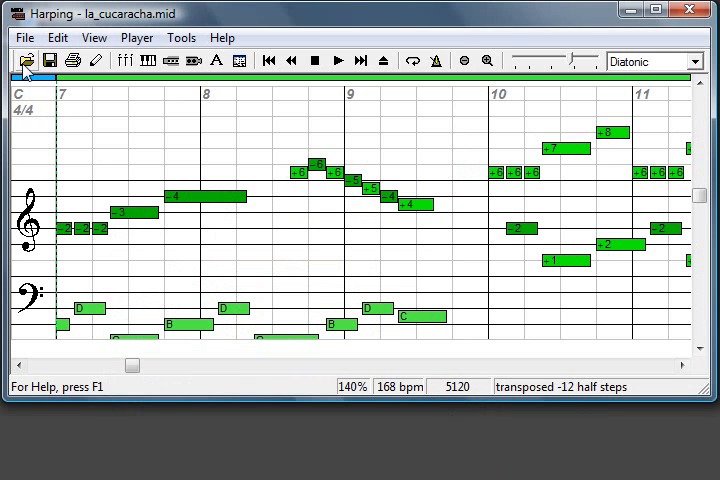
click(27, 60)
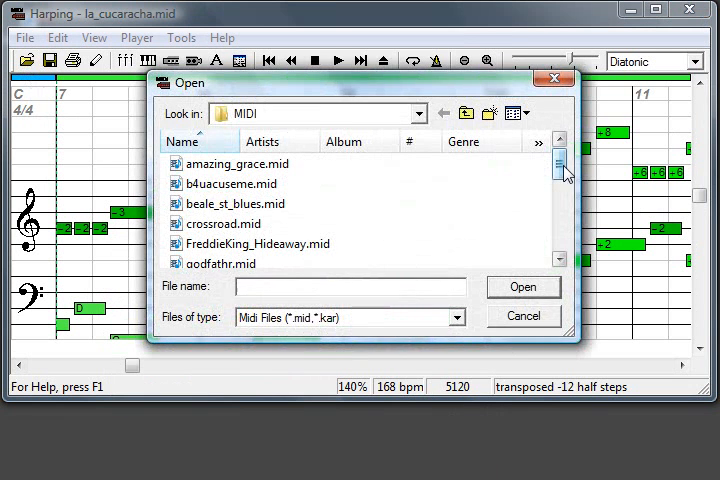